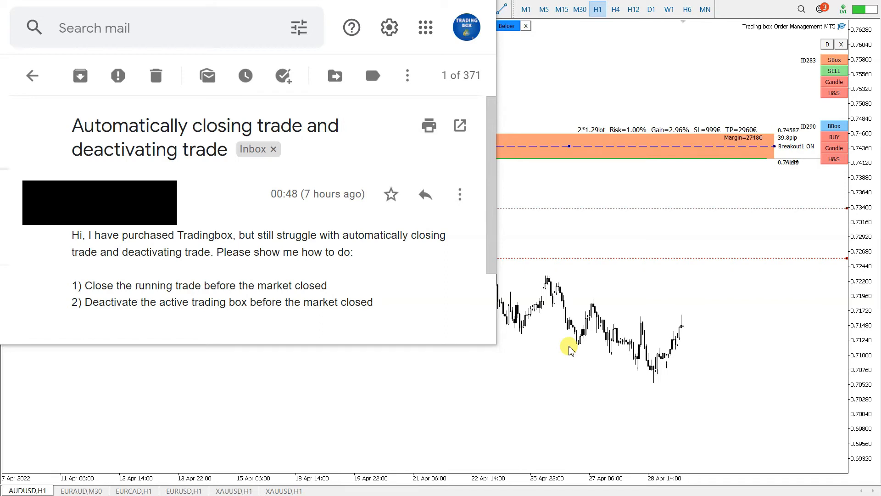
mouse_move(308, 125)
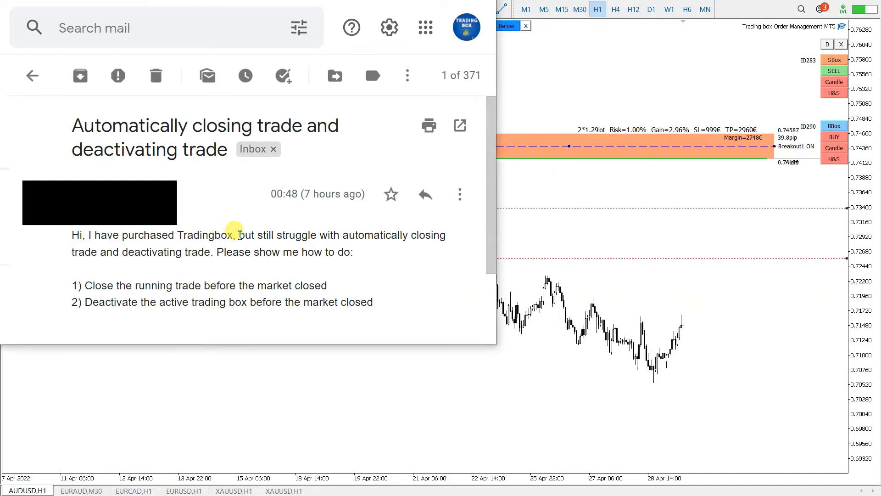
mouse_move(387, 236)
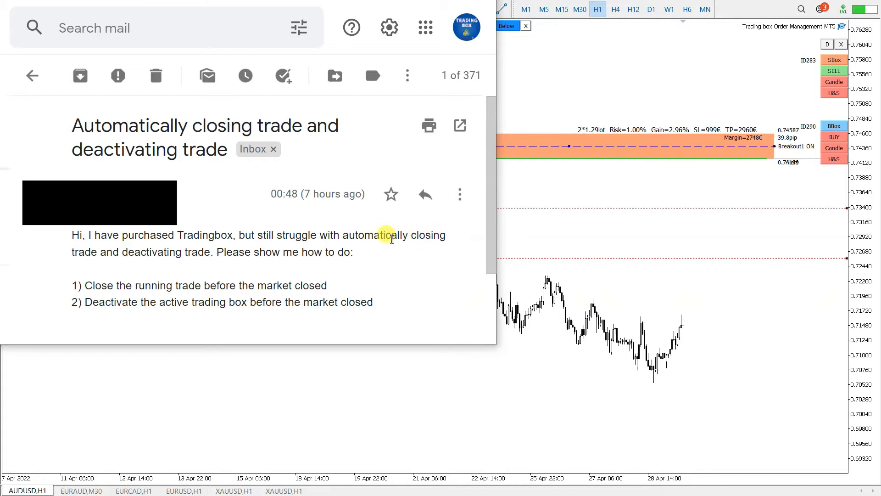
mouse_move(205, 252)
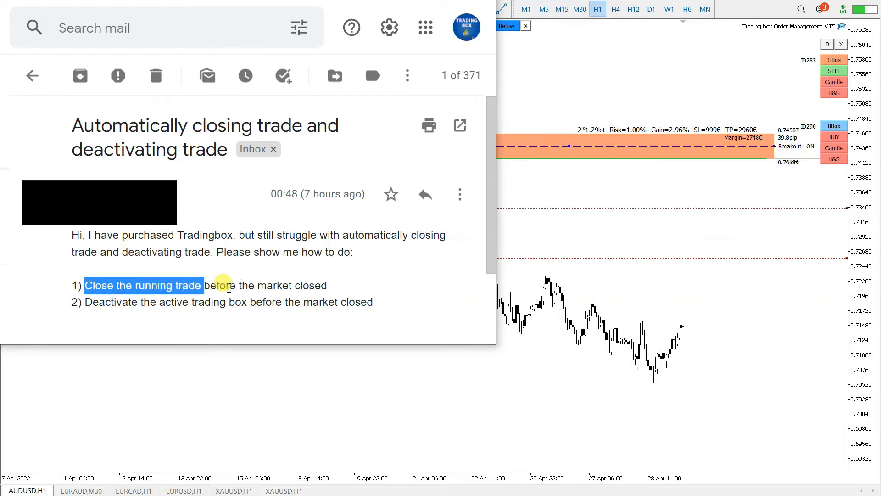
Highlight the e-mail's question about closing the running trade before checking the dashboard
double_click(315, 285)
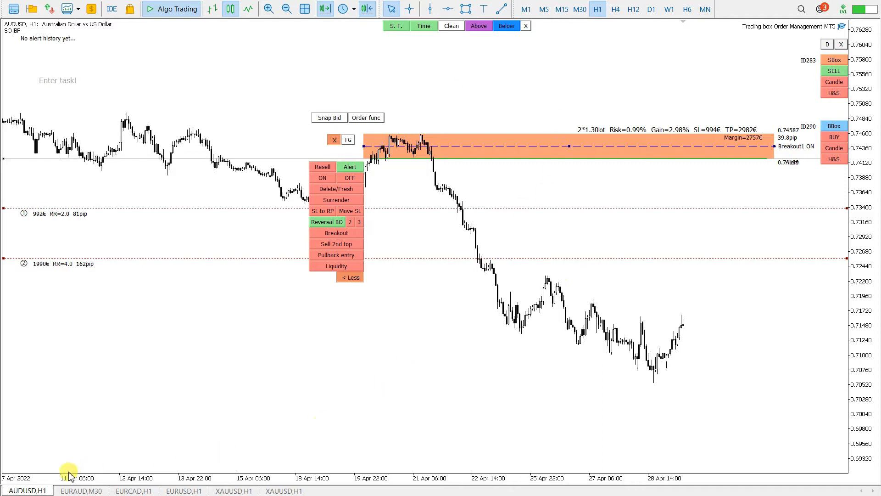
mouse_move(687, 84)
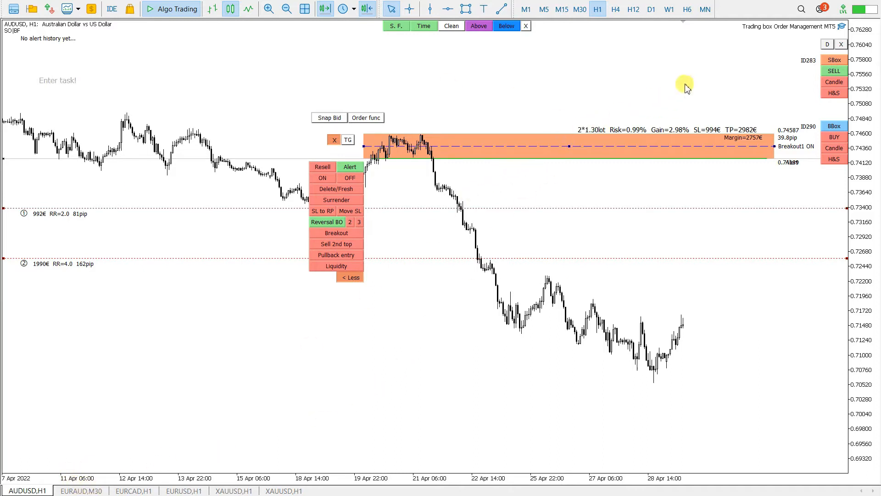
mouse_move(792, 61)
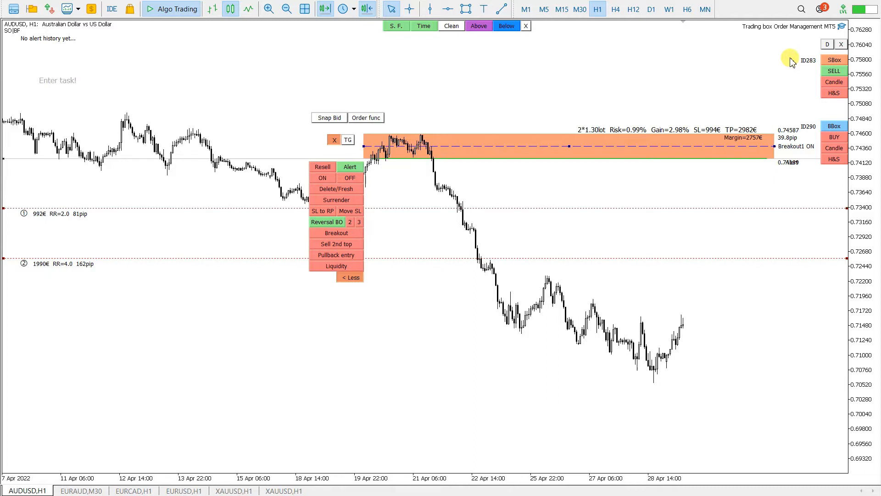
mouse_move(818, 51)
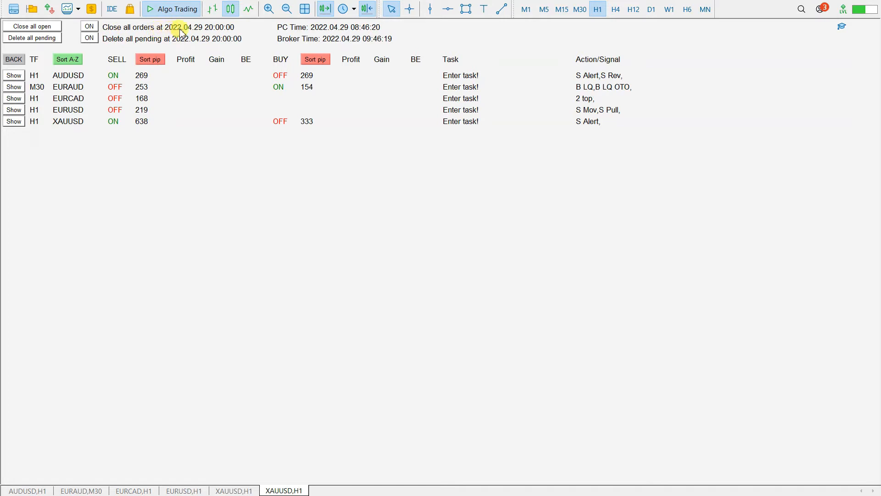
mouse_move(145, 39)
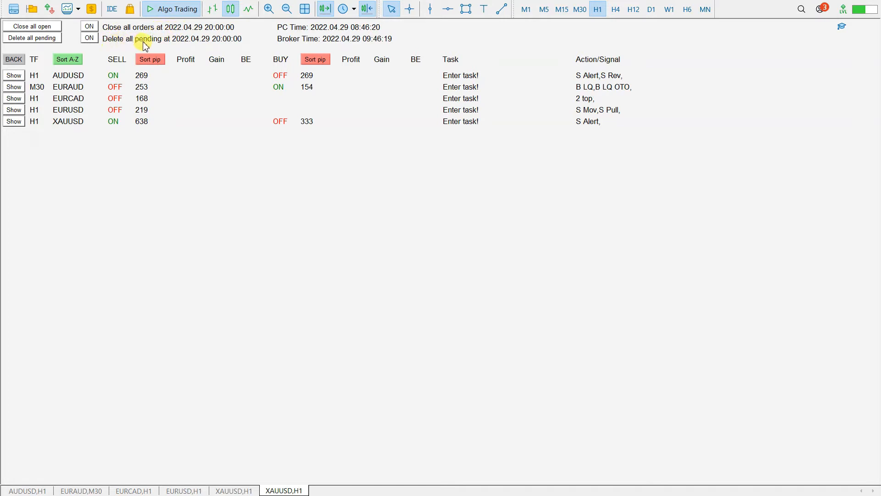
mouse_move(190, 39)
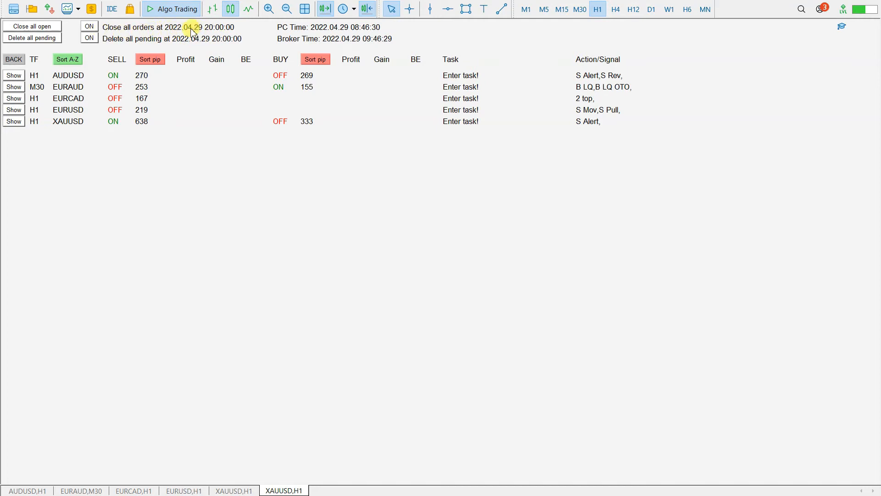
mouse_move(232, 81)
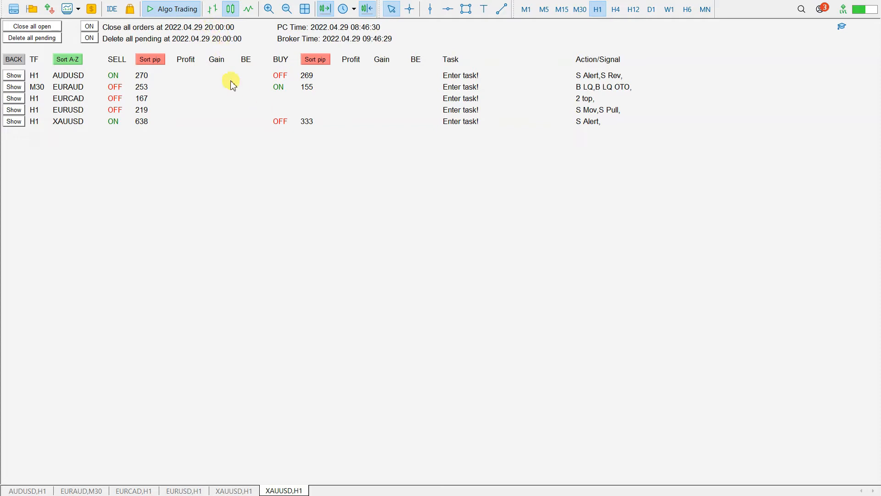
mouse_move(843, 27)
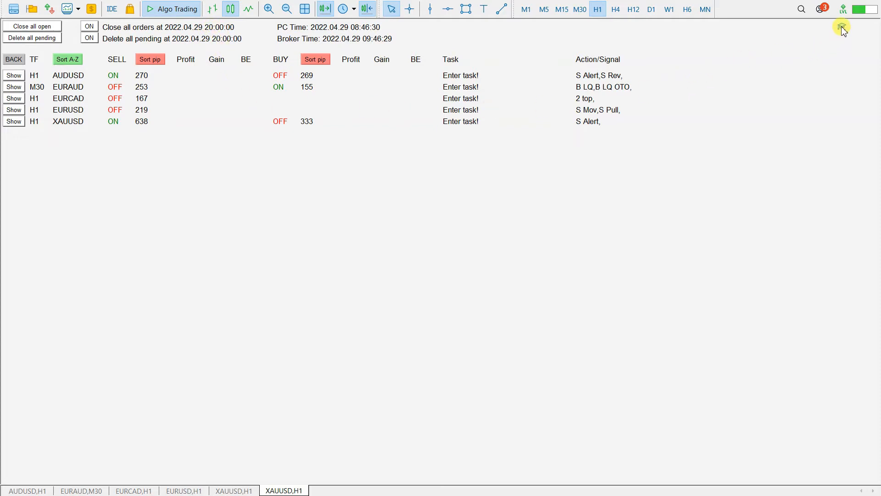
Bring up the Dashboard properties and settle on its Inputs list of values
click(842, 28)
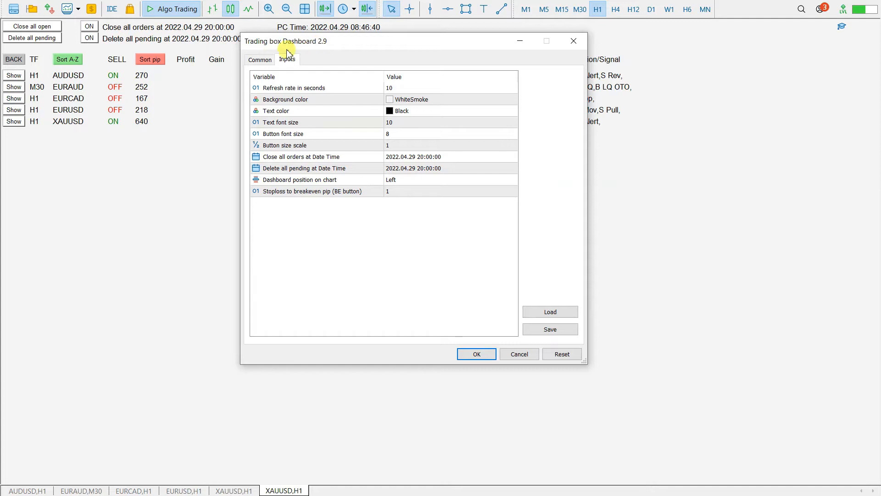
click(260, 60)
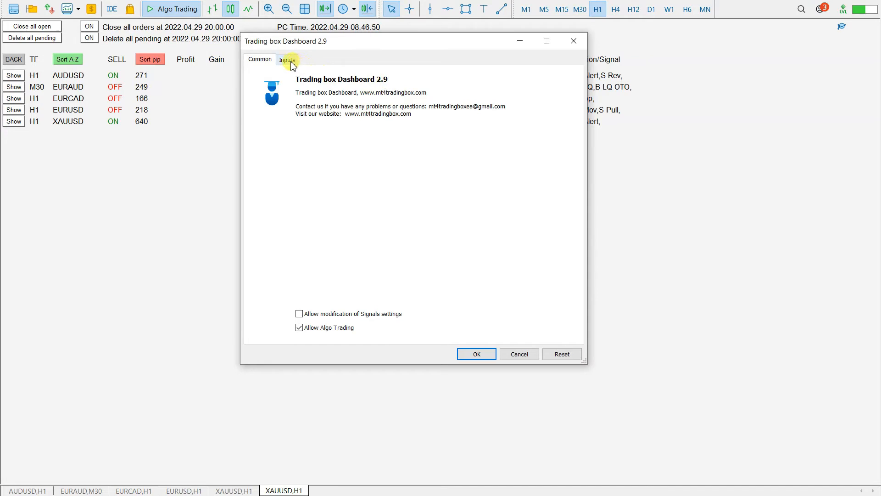
click(287, 60)
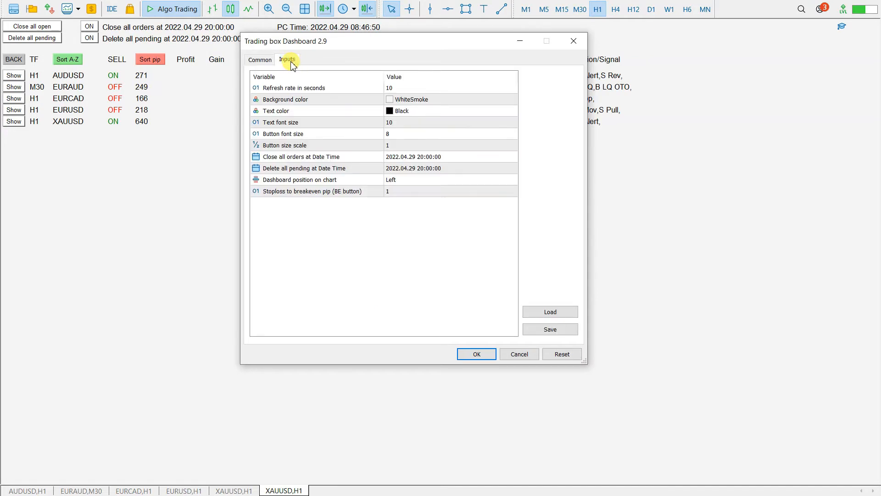
mouse_move(292, 159)
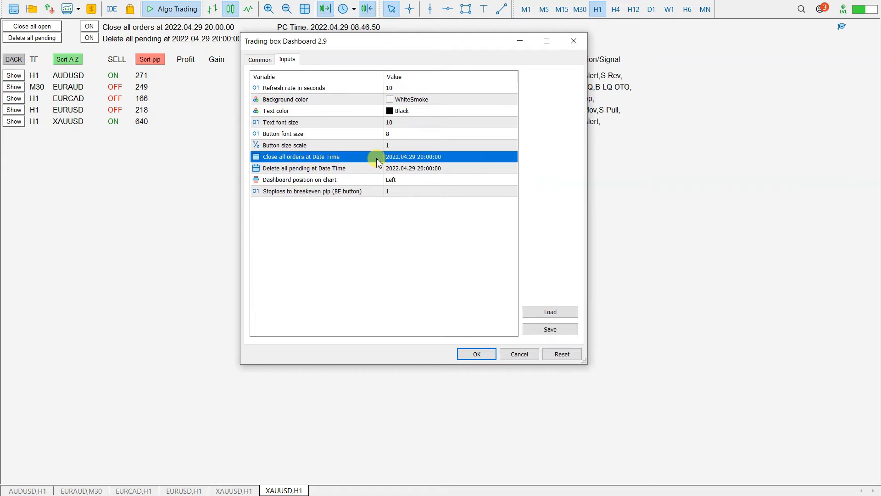
Set 'Close all orders' and 'Delete all pending' date-times to 2022.04.29 21:00:00 and confirm
click(505, 157)
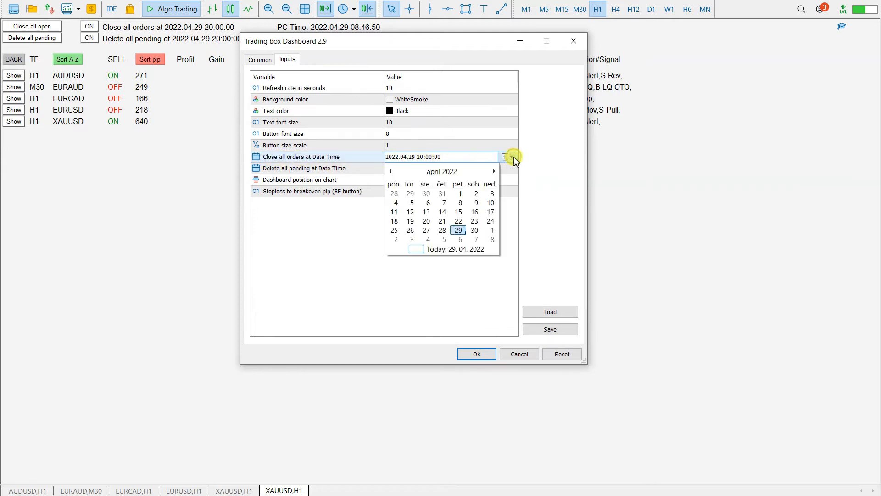
mouse_move(459, 231)
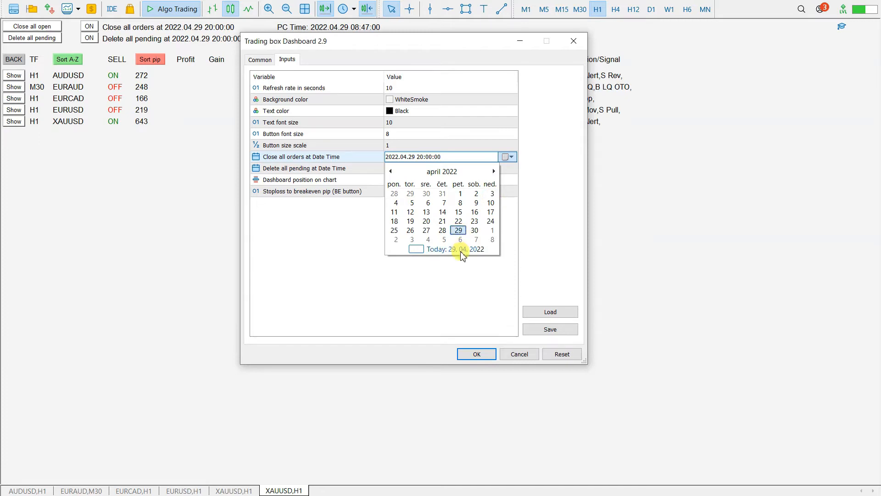
click(458, 230)
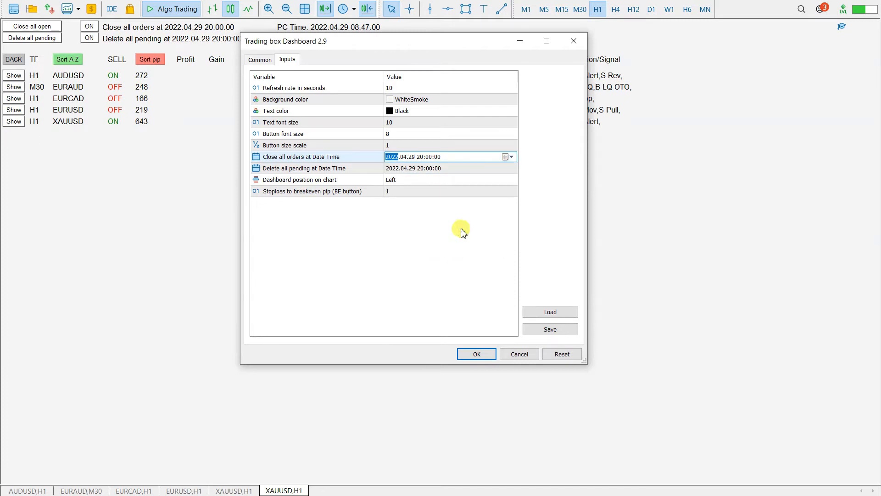
click(419, 157)
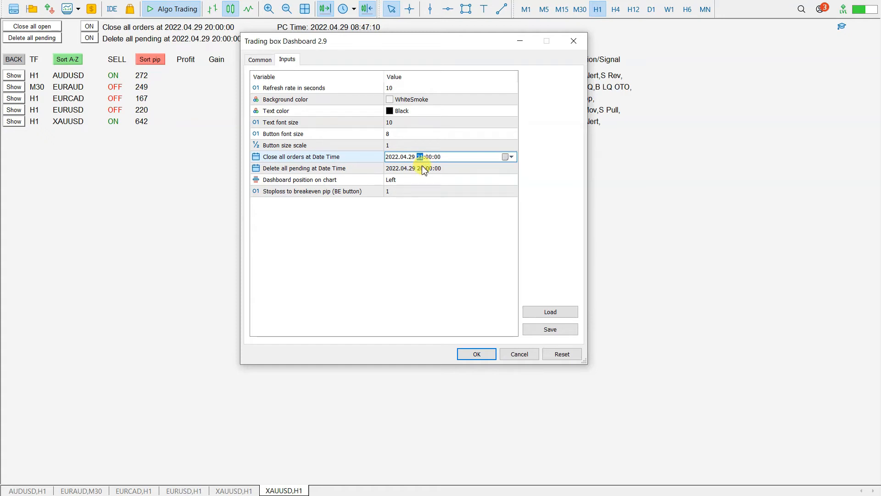
click(315, 168)
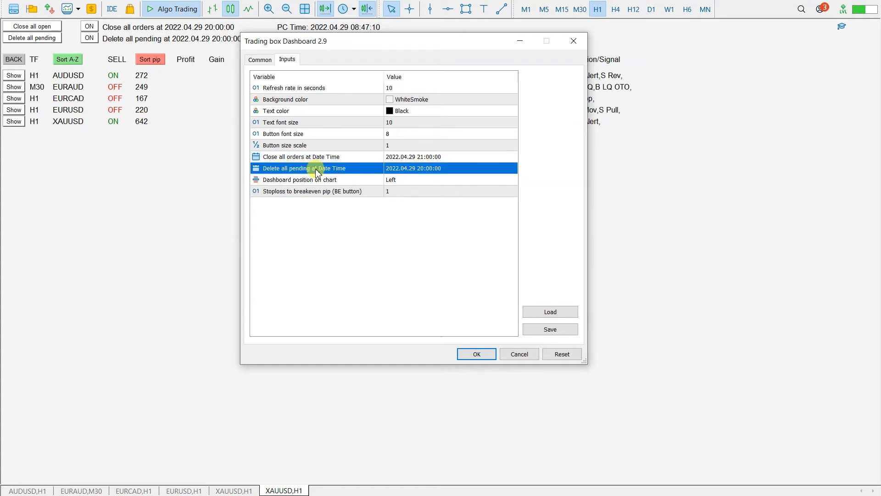
mouse_move(349, 172)
text(1)
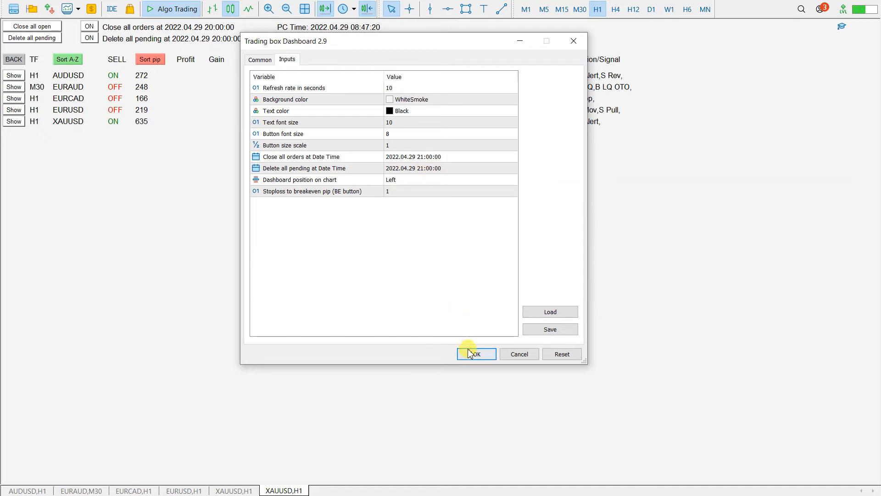
click(476, 354)
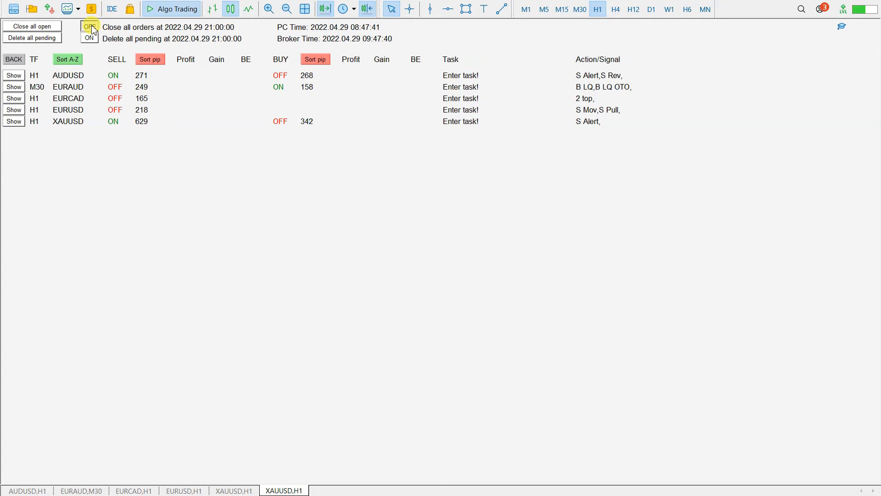
Toggle the scheduled close-all and delete-pending to OFF, then show the AUDUSD H1 chart
click(88, 26)
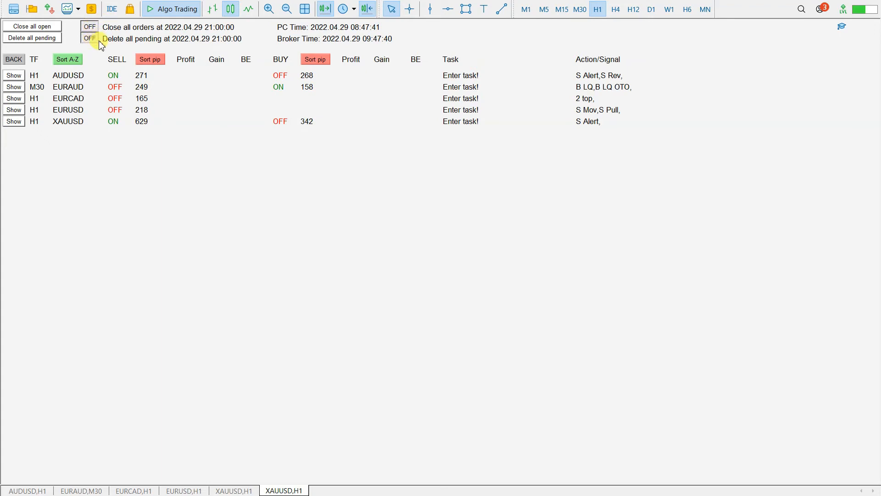
mouse_move(90, 26)
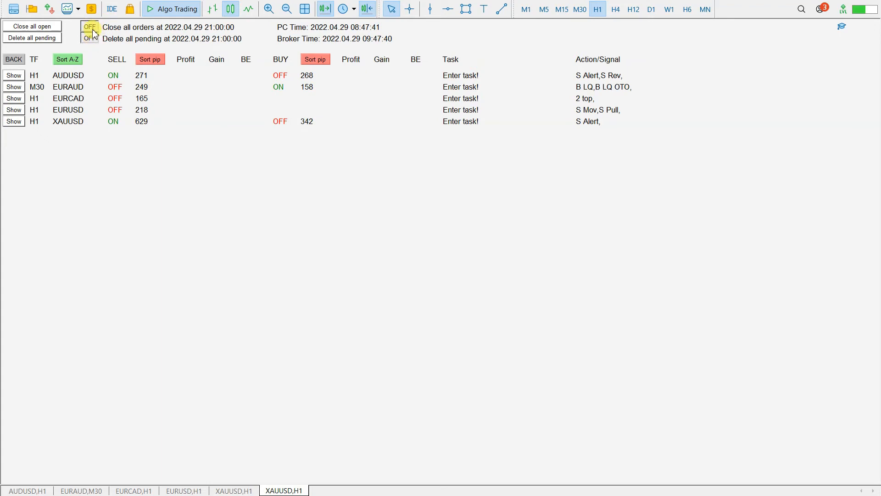
mouse_move(119, 31)
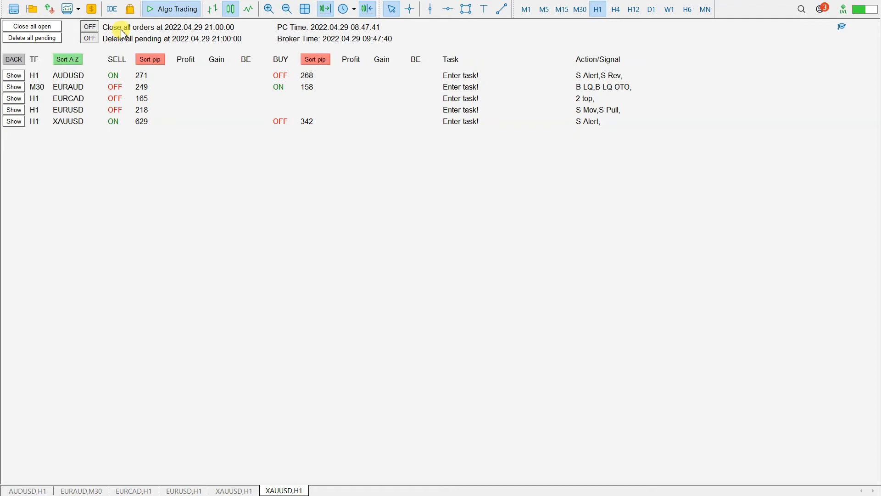
mouse_move(111, 28)
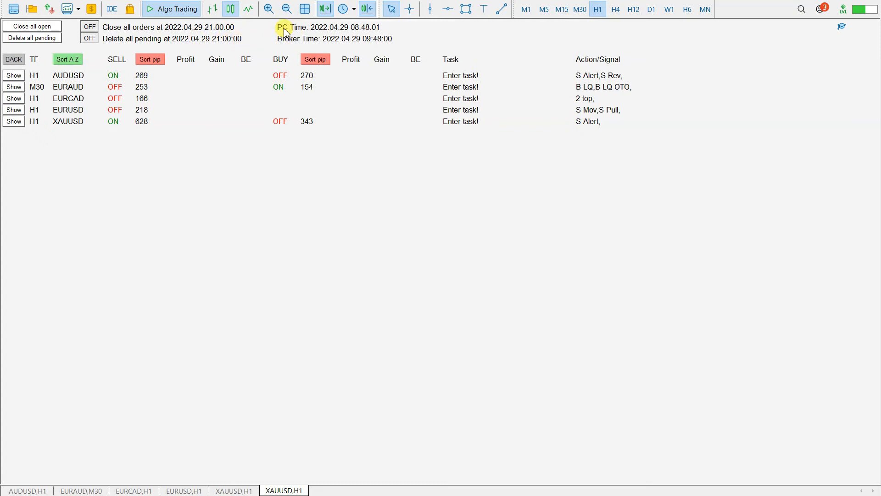
mouse_move(317, 43)
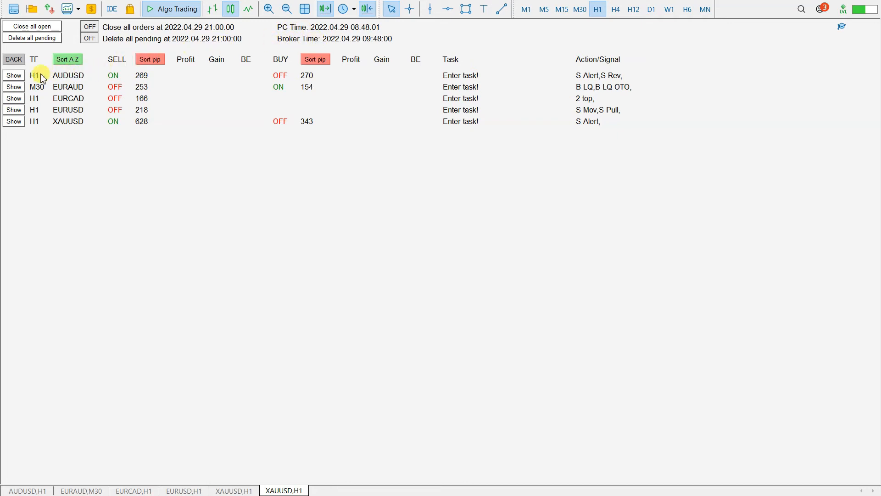
click(14, 75)
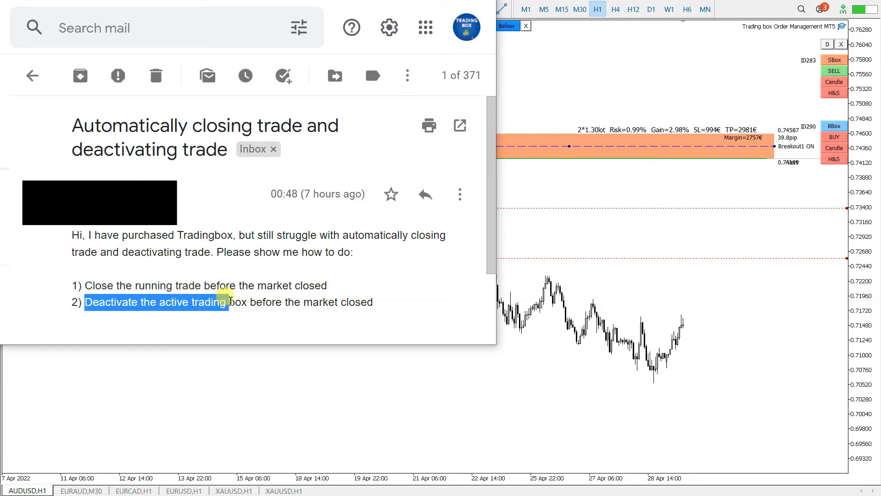
Return from the Gmail window to the AUDUSD H1 chart with the expanded trading box
click(376, 303)
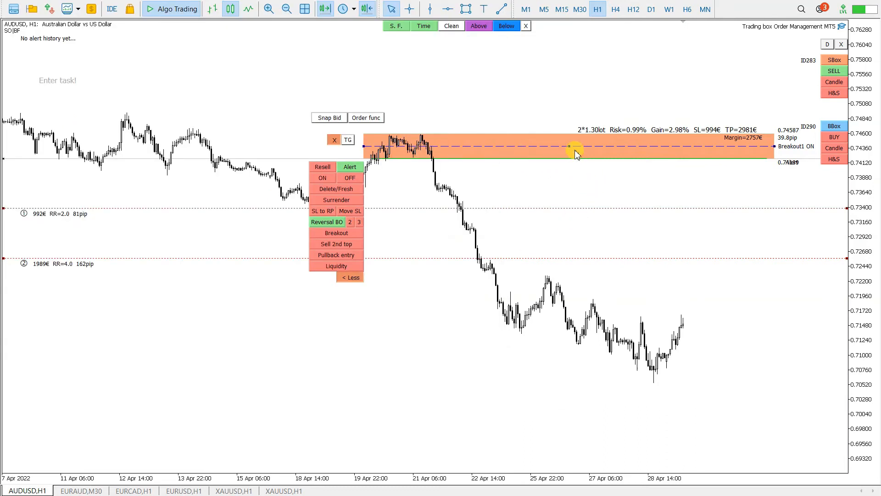
mouse_move(626, 205)
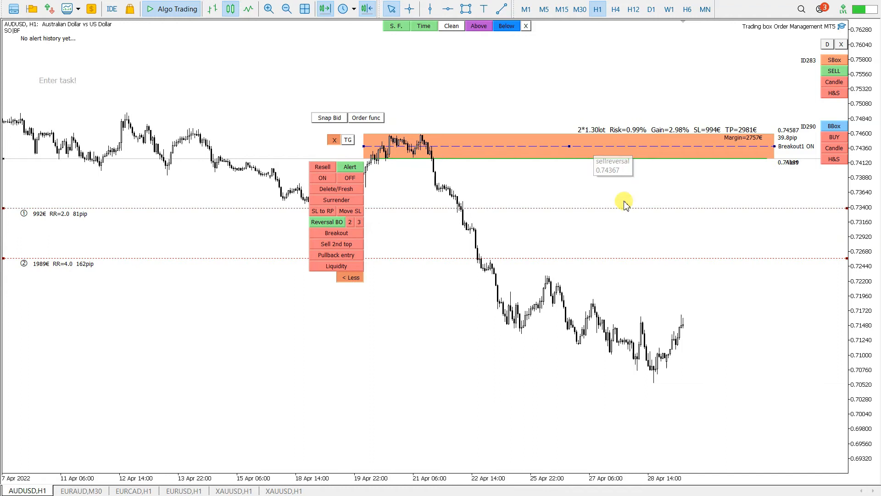
mouse_move(690, 311)
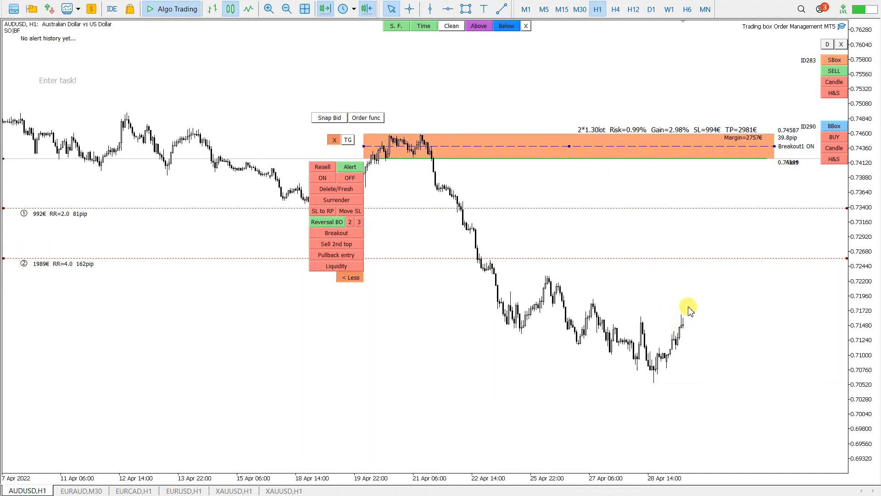
mouse_move(706, 121)
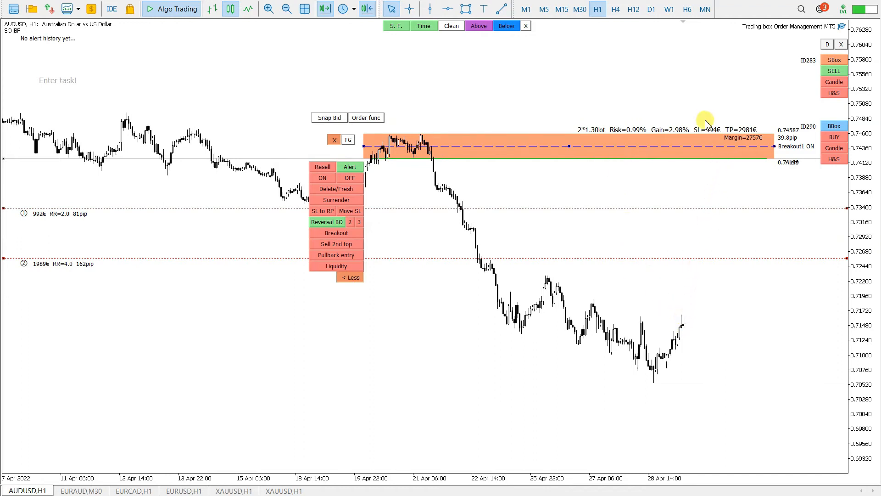
mouse_move(805, 100)
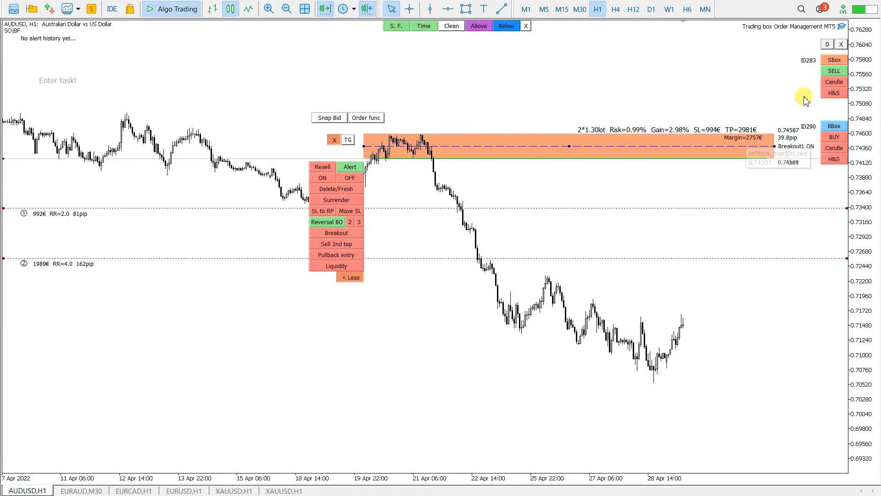
mouse_move(783, 90)
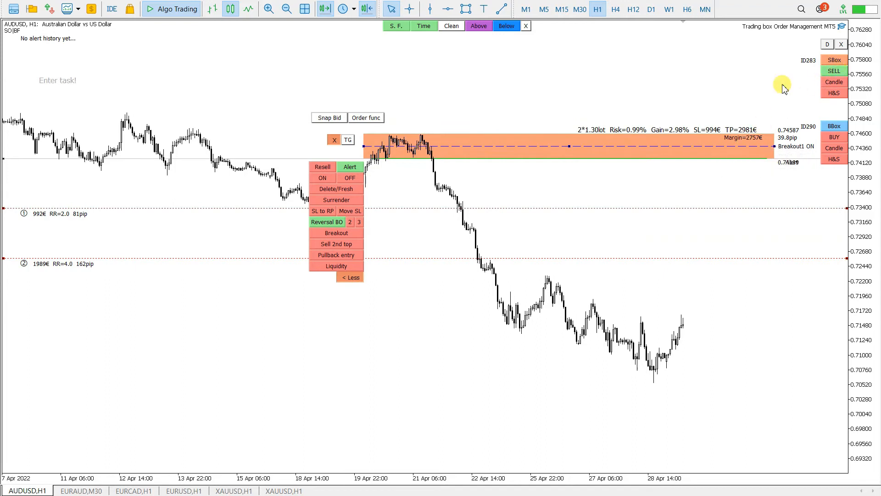
mouse_move(426, 179)
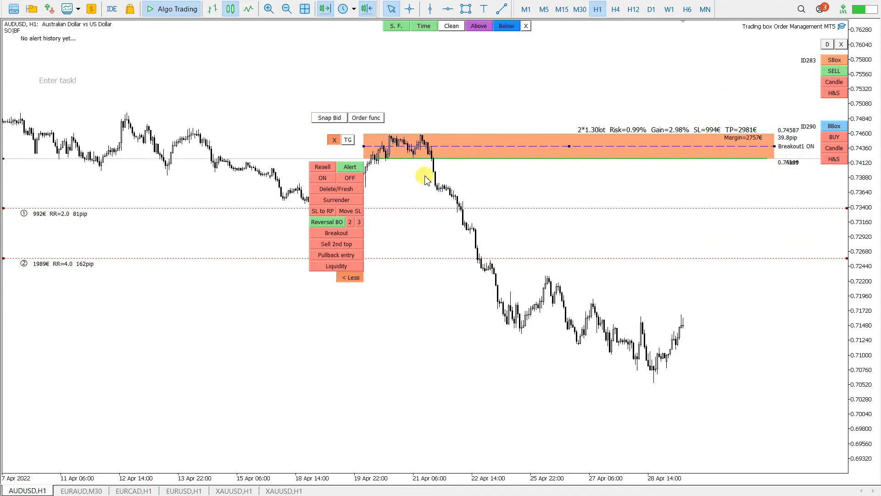
mouse_move(469, 76)
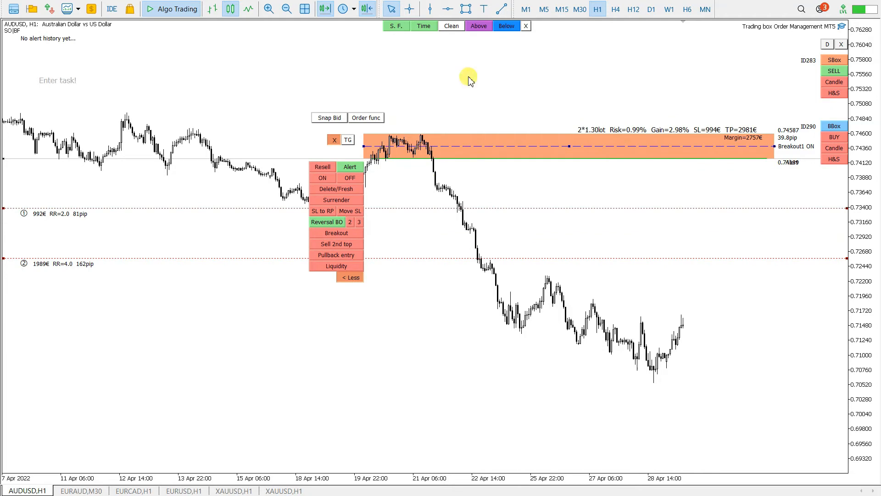
mouse_move(449, 66)
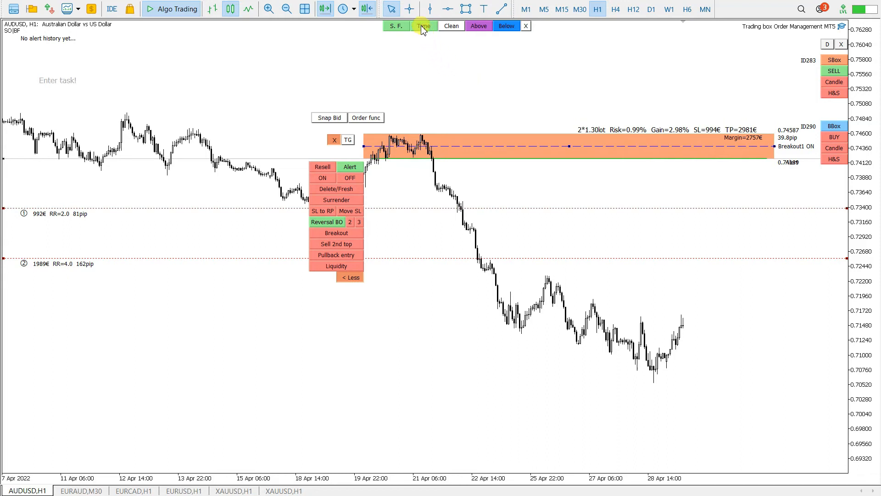
Show the trading box Time settings and switch the Overnight block from OFF to ON
click(424, 26)
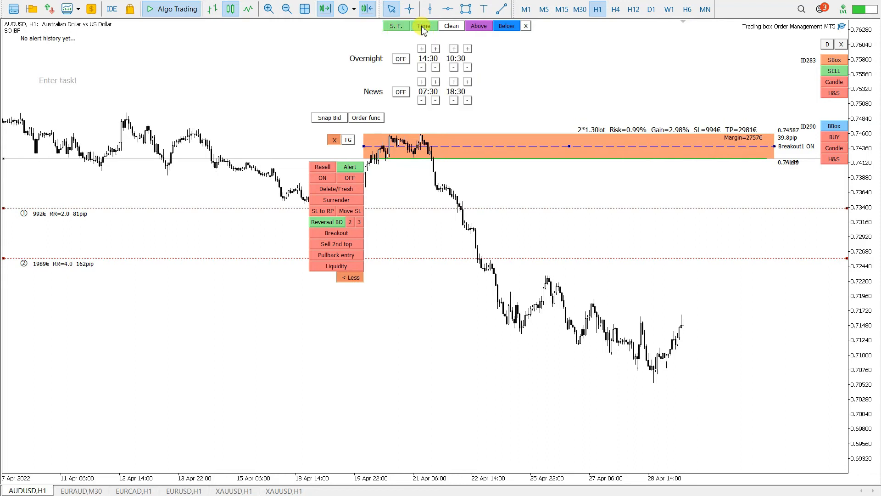
mouse_move(356, 59)
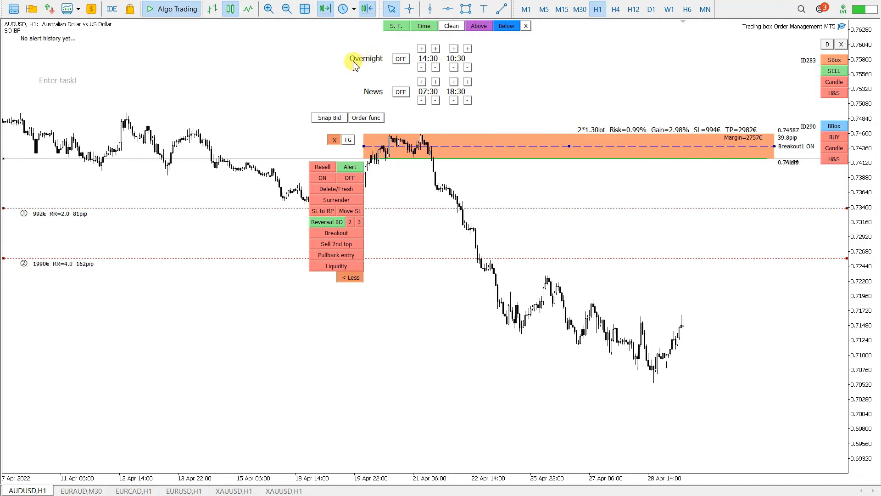
mouse_move(402, 59)
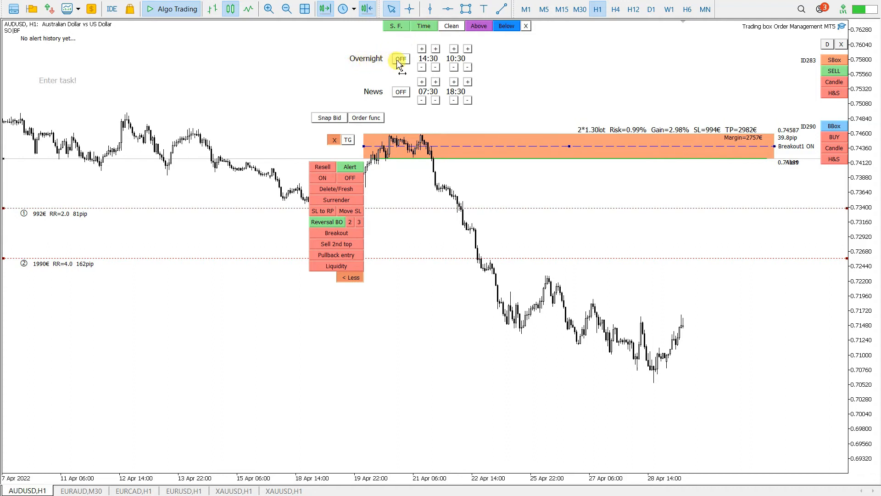
click(400, 59)
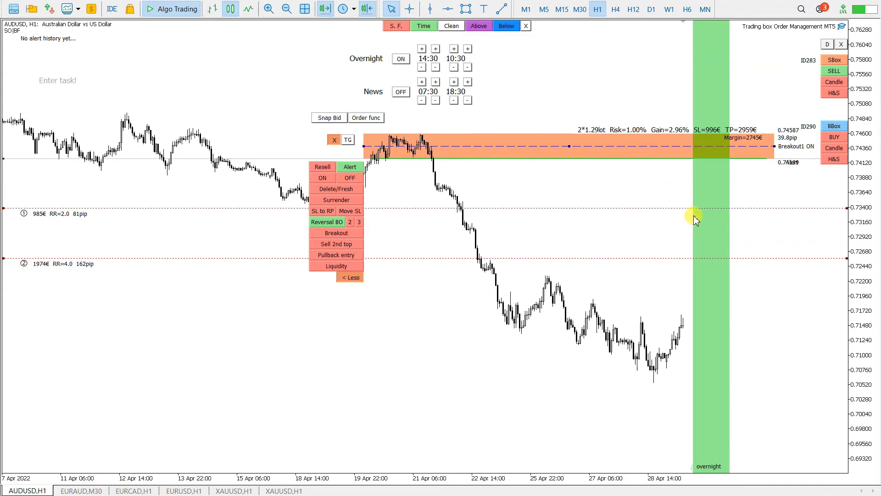
mouse_move(685, 329)
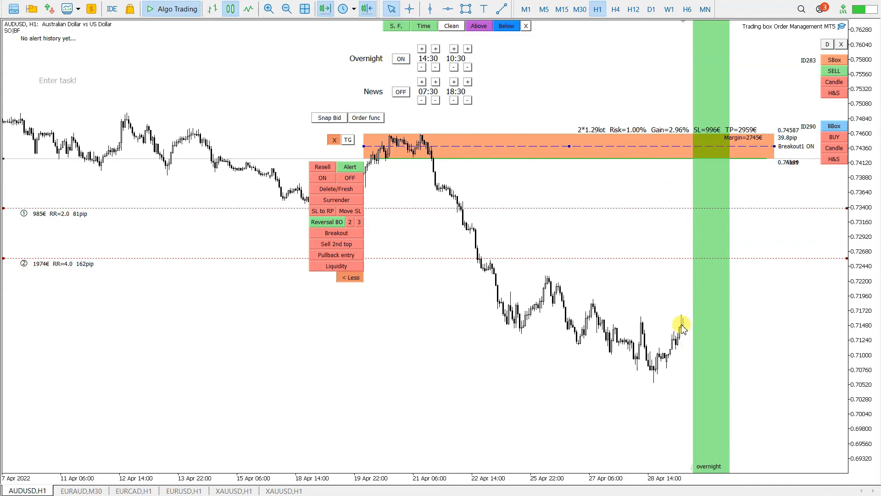
mouse_move(713, 299)
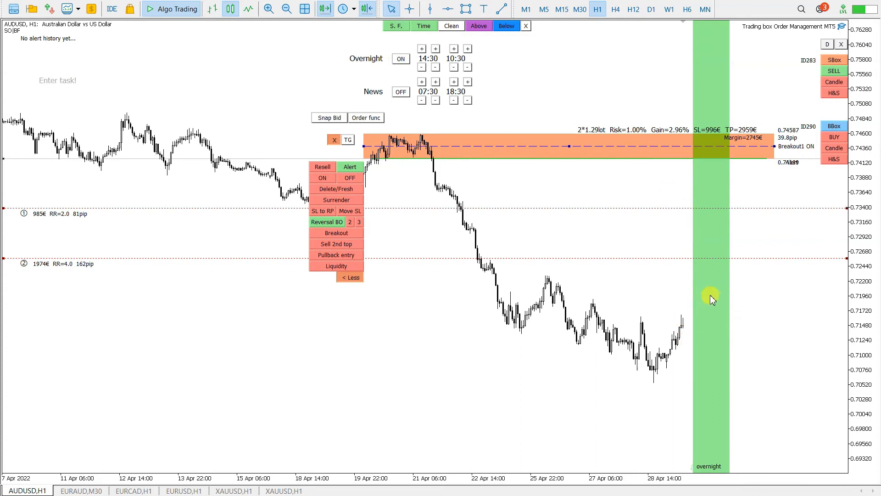
mouse_move(722, 313)
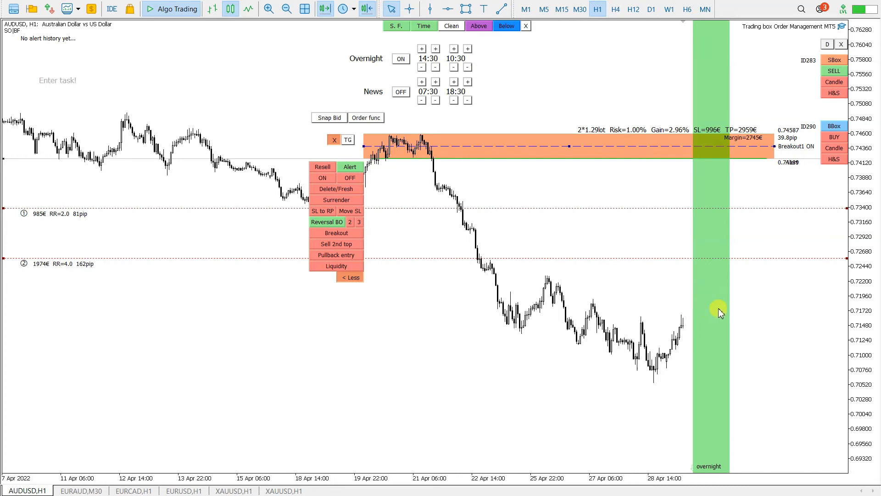
mouse_move(726, 313)
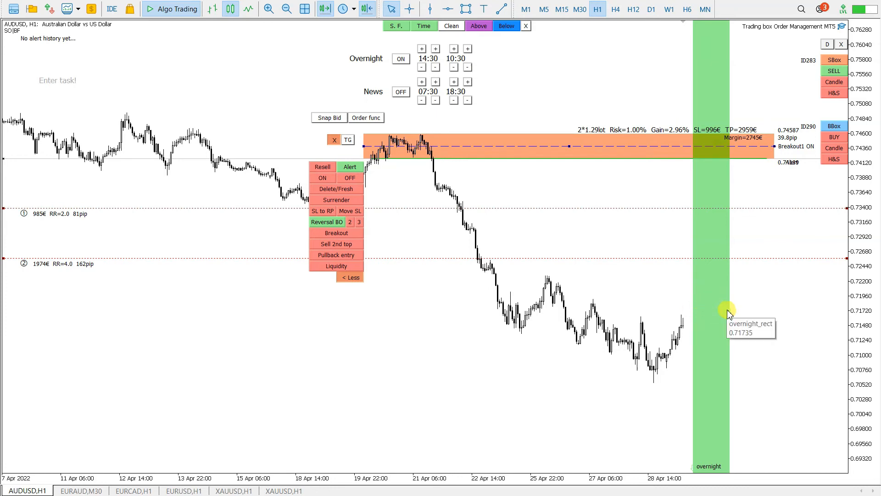
mouse_move(717, 269)
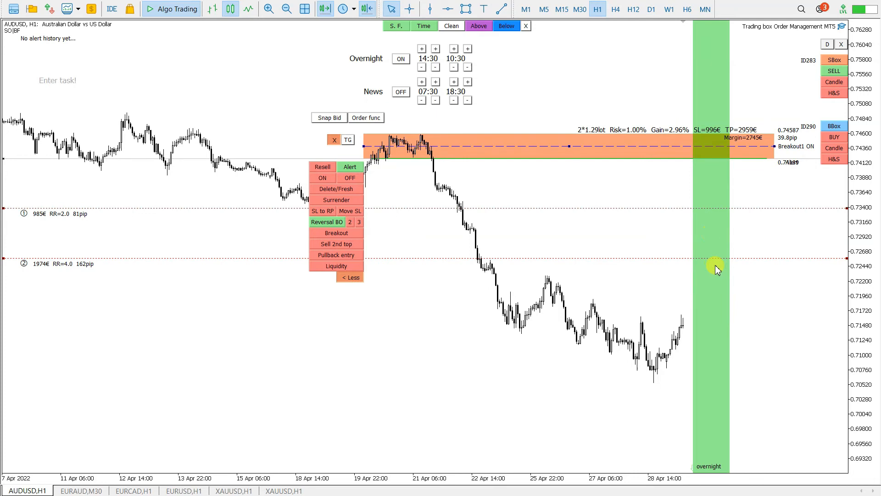
mouse_move(477, 107)
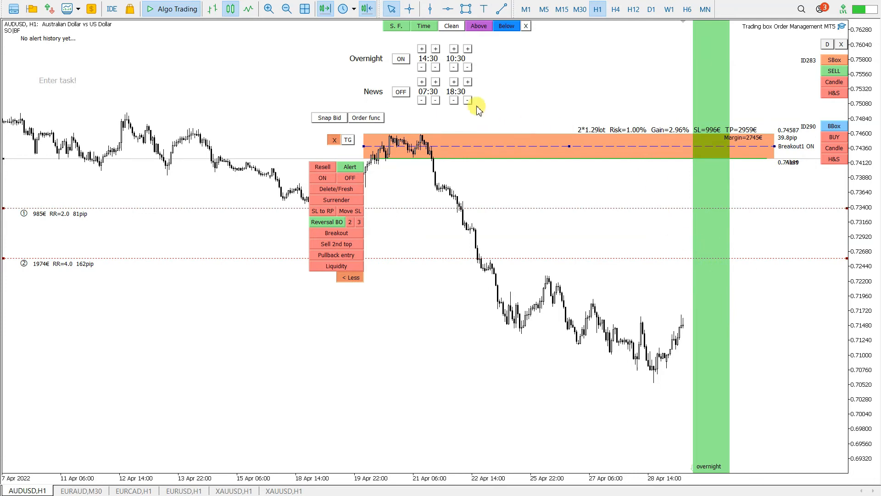
Adjust the Overnight window to start 22:30 and end 08:30 with the +/- buttons
click(421, 48)
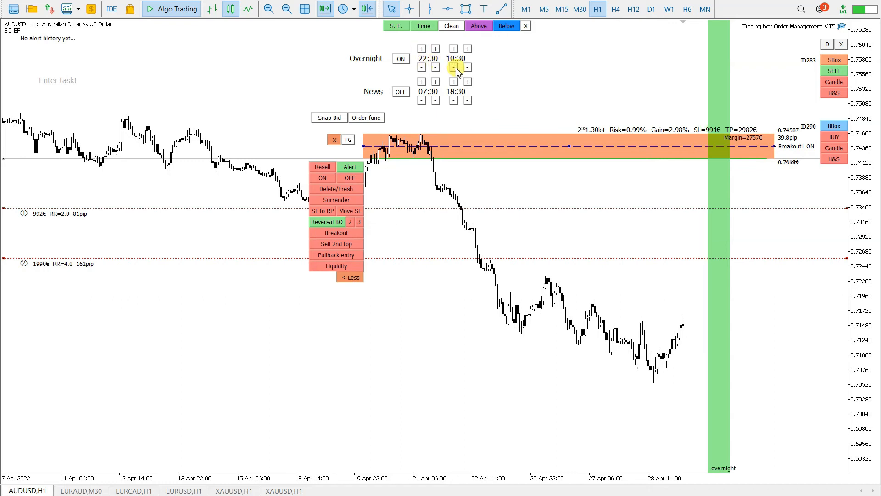
click(453, 67)
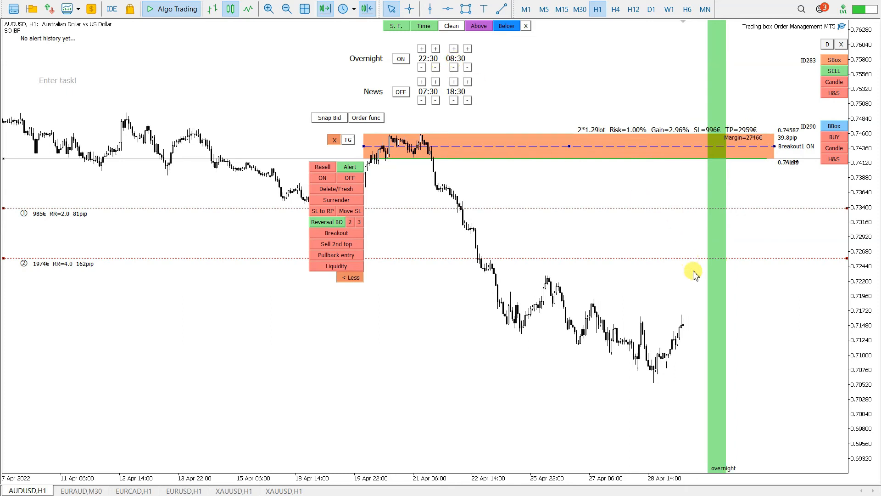
mouse_move(360, 435)
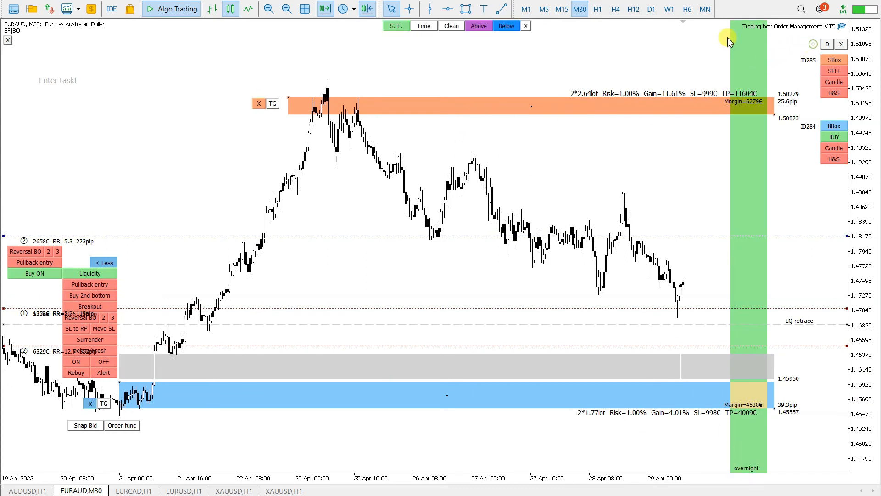
View the EURCAD H1 chart's overnight marker, then return to AUDUSD with the Gmail question
click(422, 25)
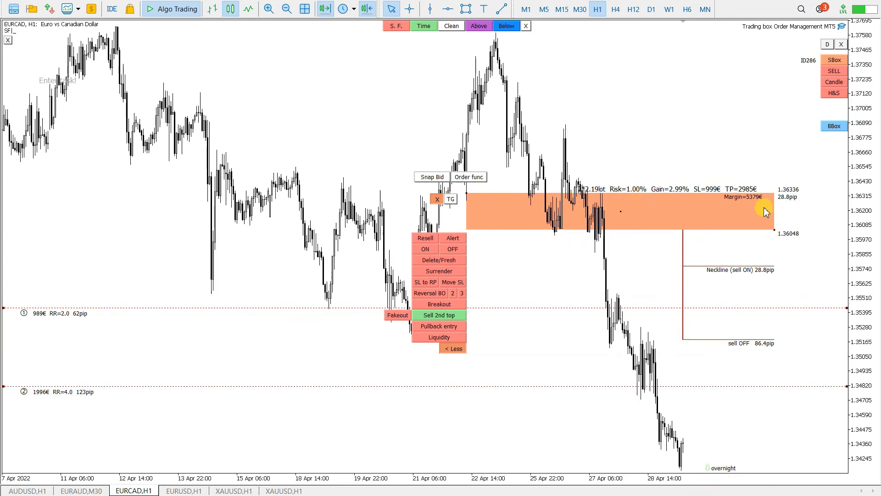
click(27, 491)
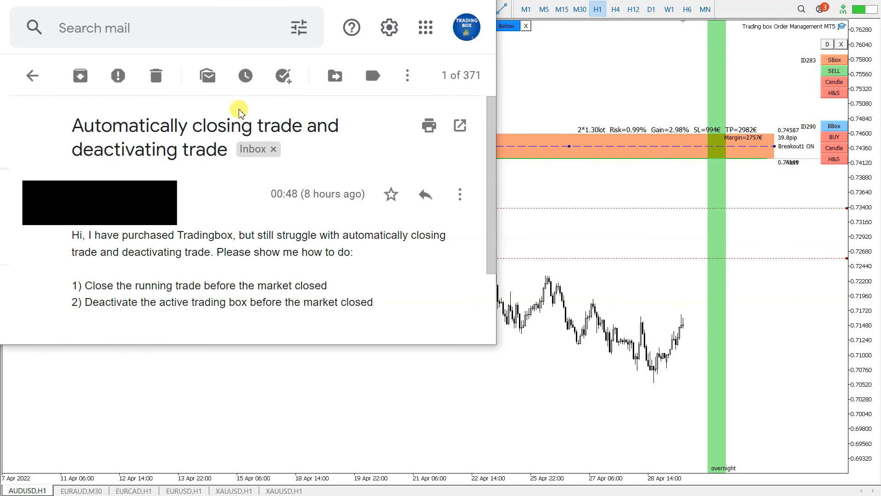
double_click(104, 302)
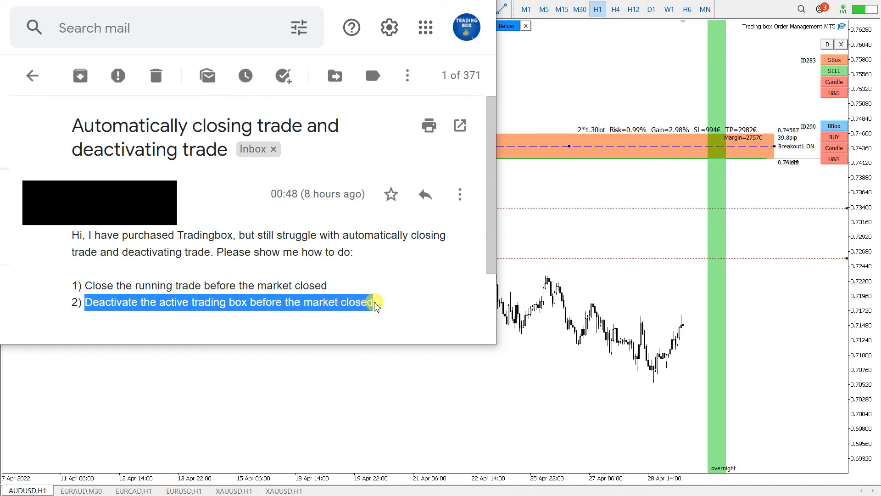
click(424, 26)
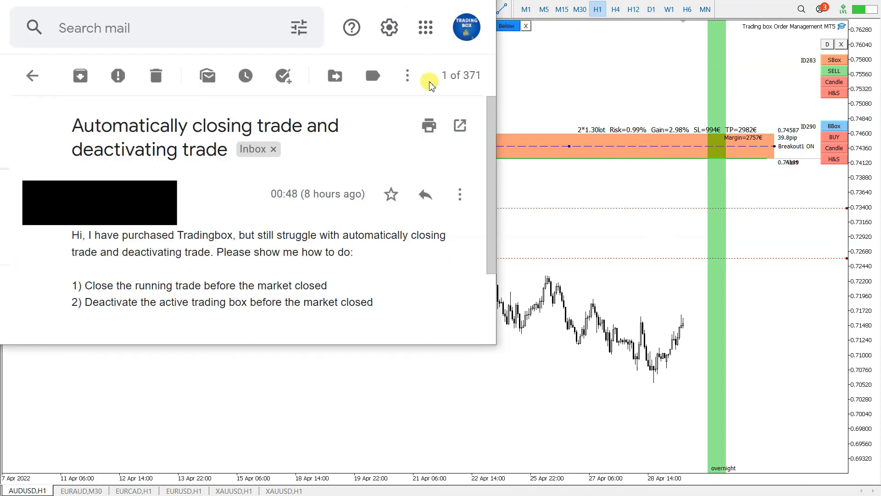
mouse_move(583, 212)
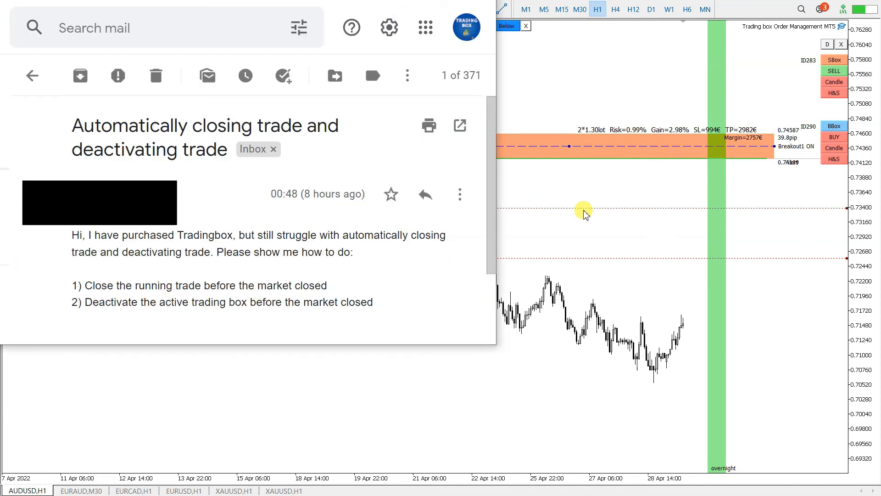